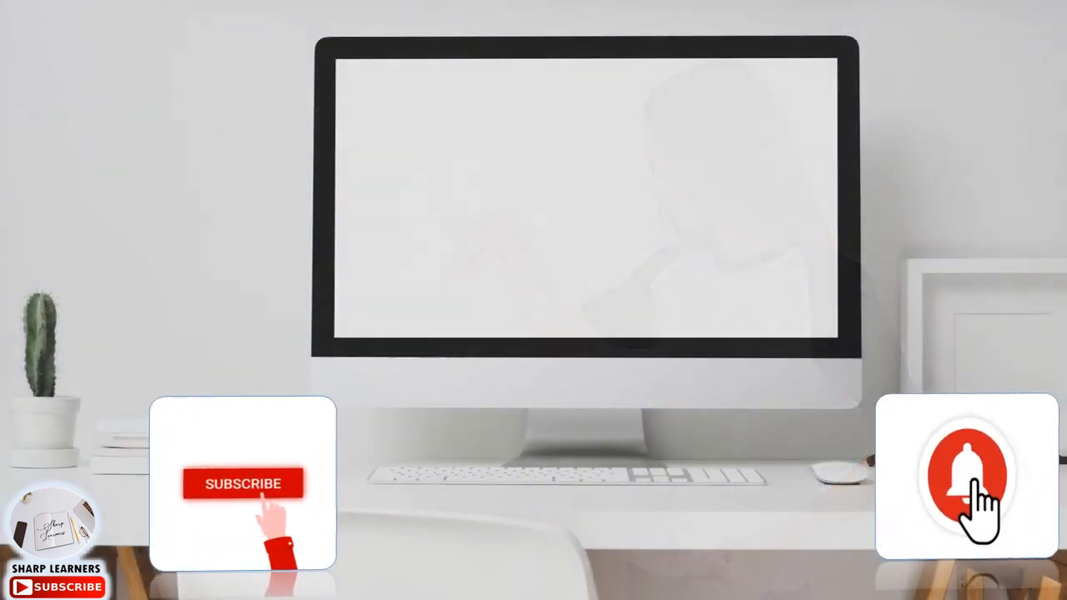
- Play the Sharp Learners outro until the channel page shows and Subscribe turns to Subscribed
click(244, 483)
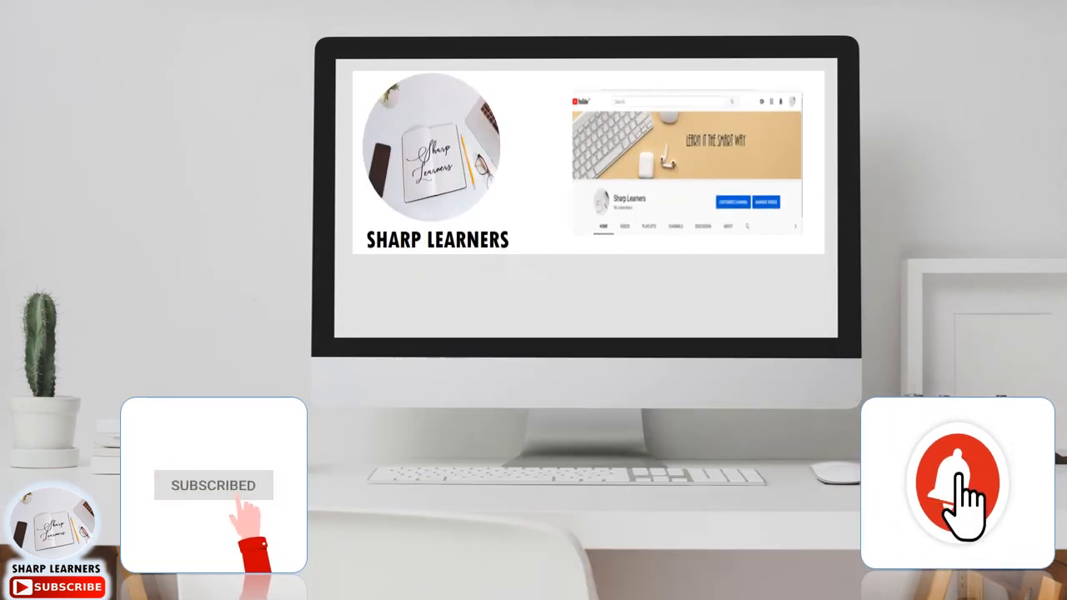